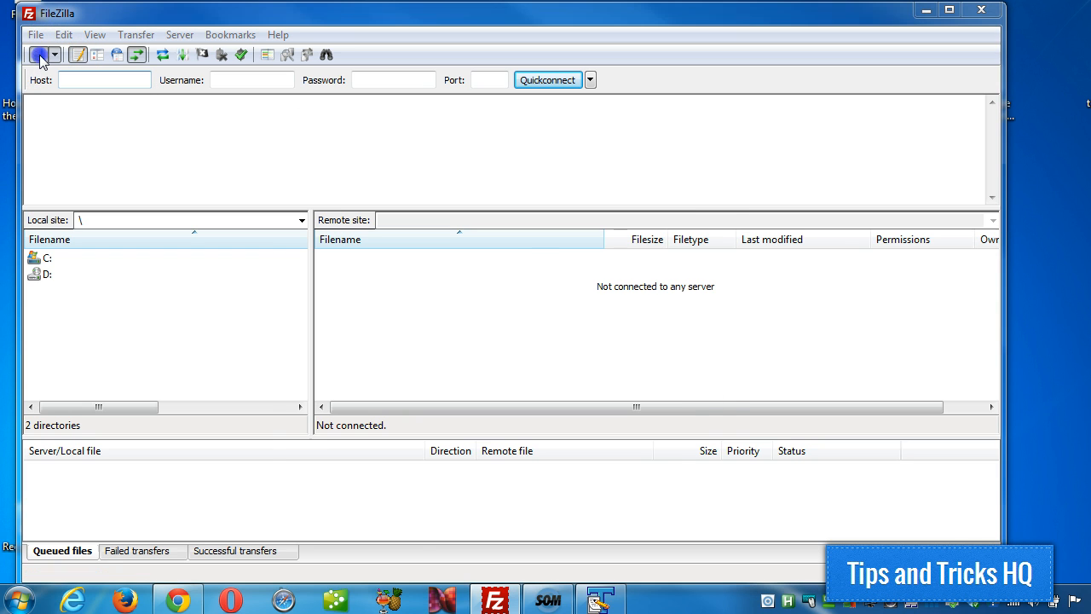
# Create a new Site Manager entry and start naming it 'Example'.
pyautogui.click(39, 54)
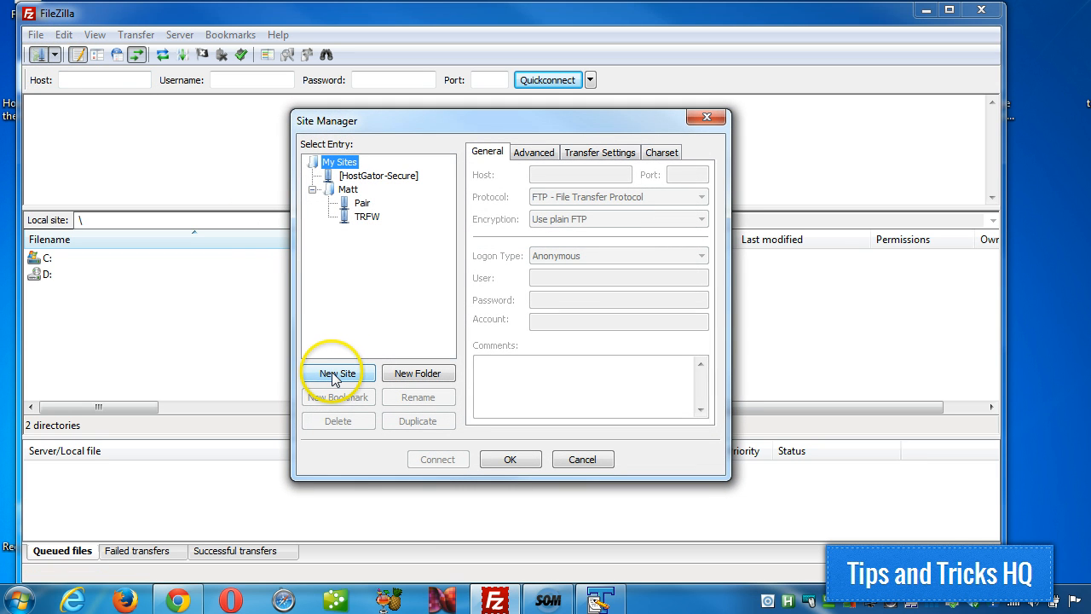
pyautogui.click(338, 373)
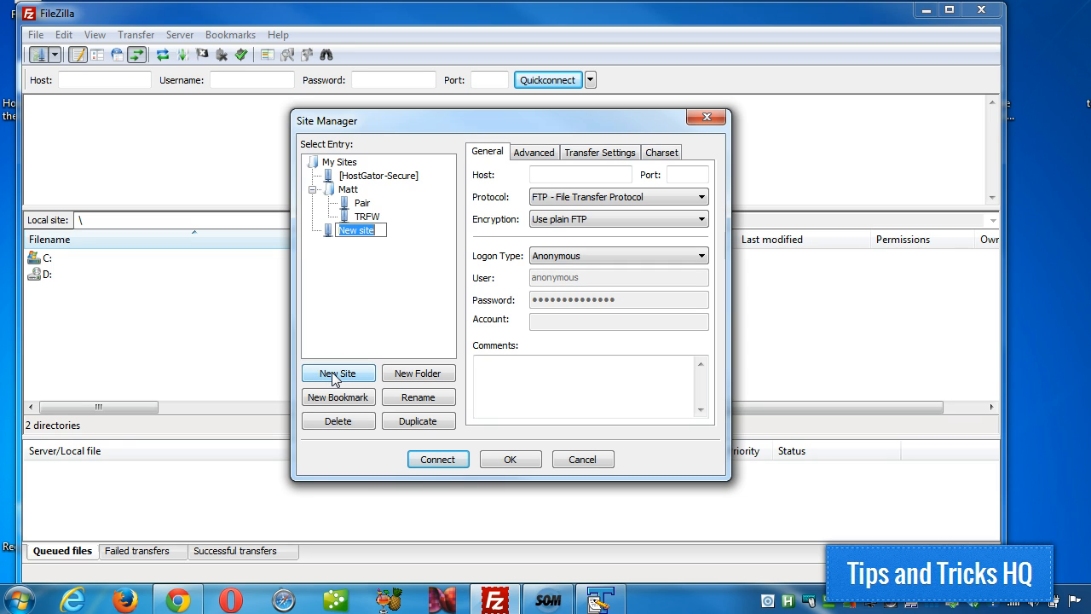
pyautogui.write('E')
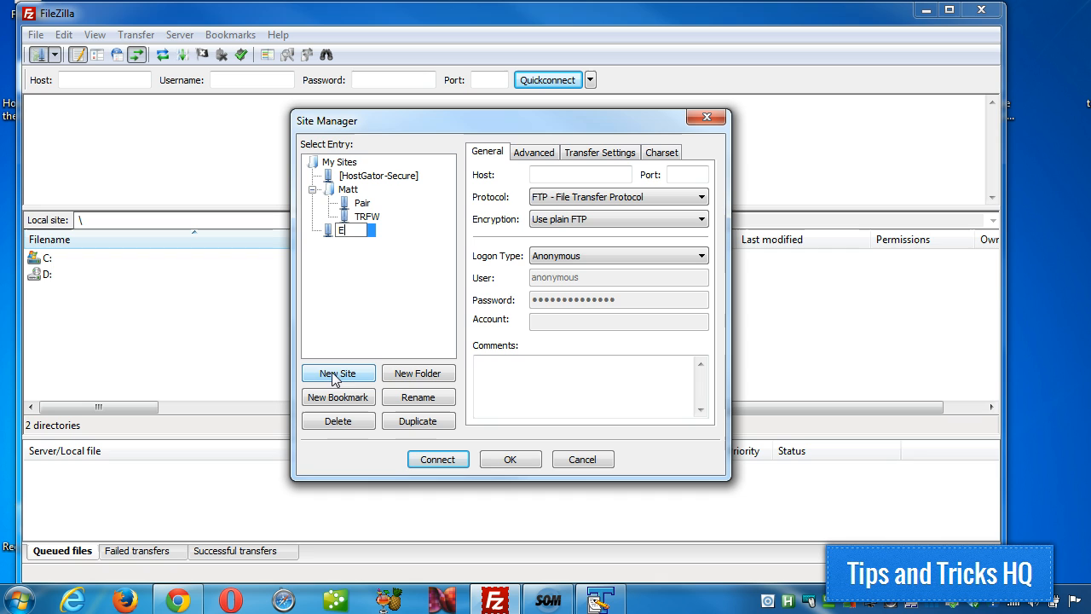
pyautogui.write('xample')
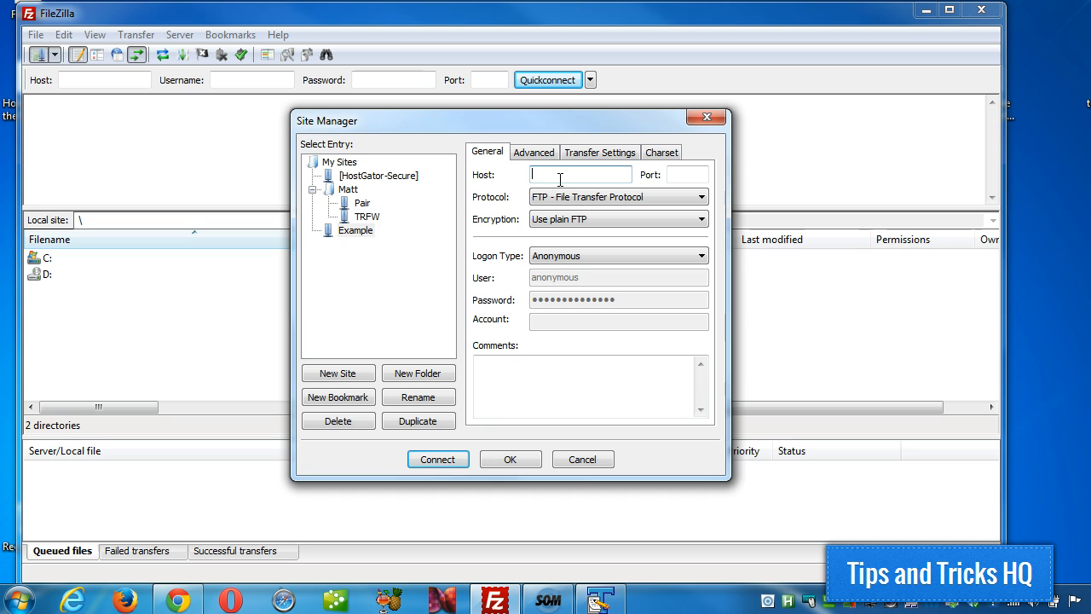
# Set the host to ftp.example.com, keeping FTP protocol and plain FTP encryption.
pyautogui.write('ftp.')
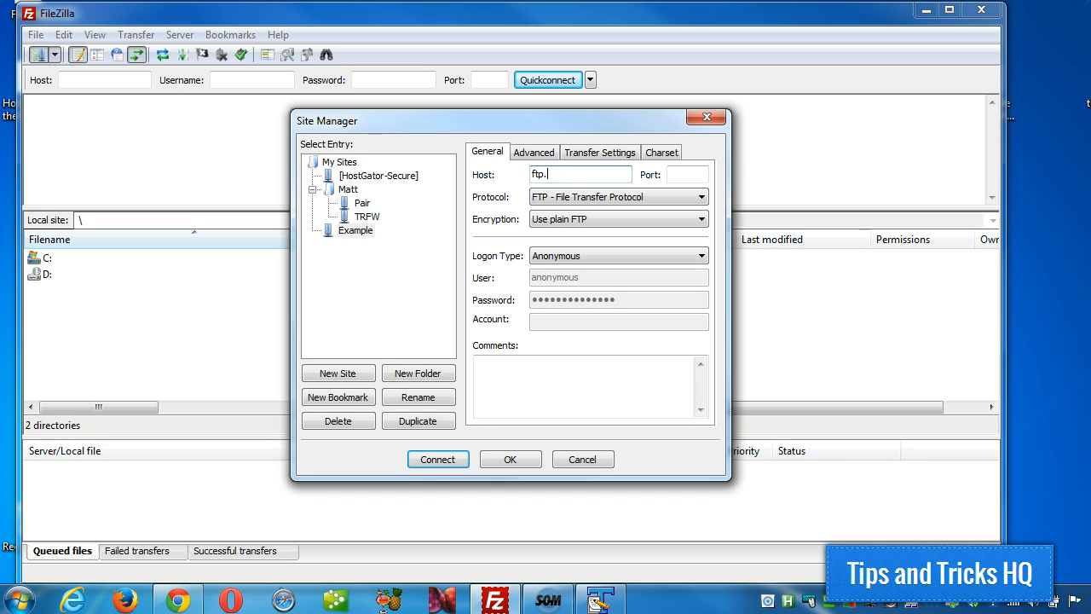
pyautogui.write('example.com')
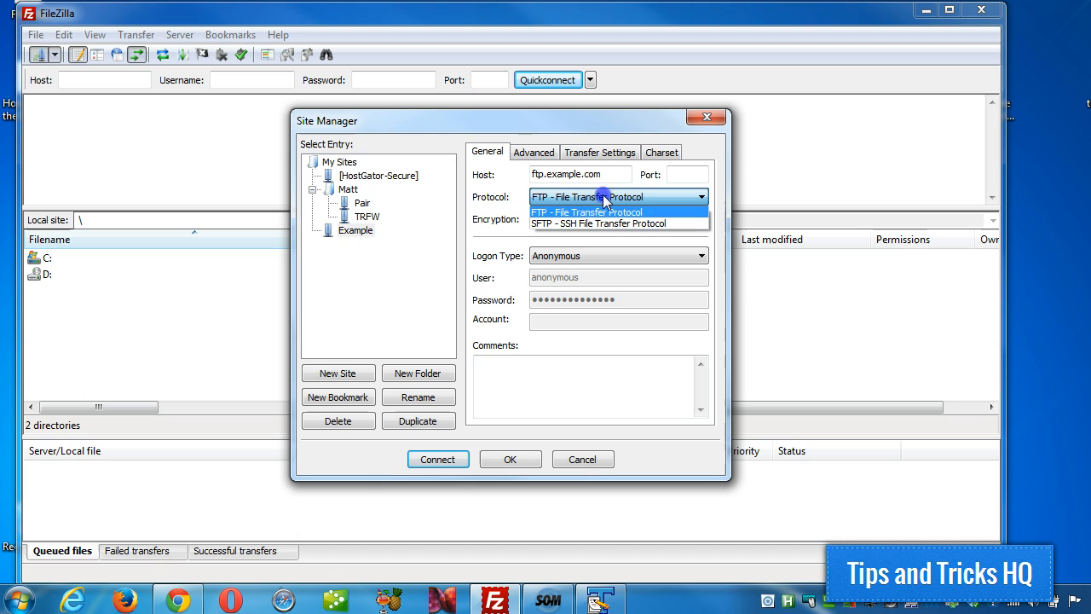
pyautogui.click(586, 211)
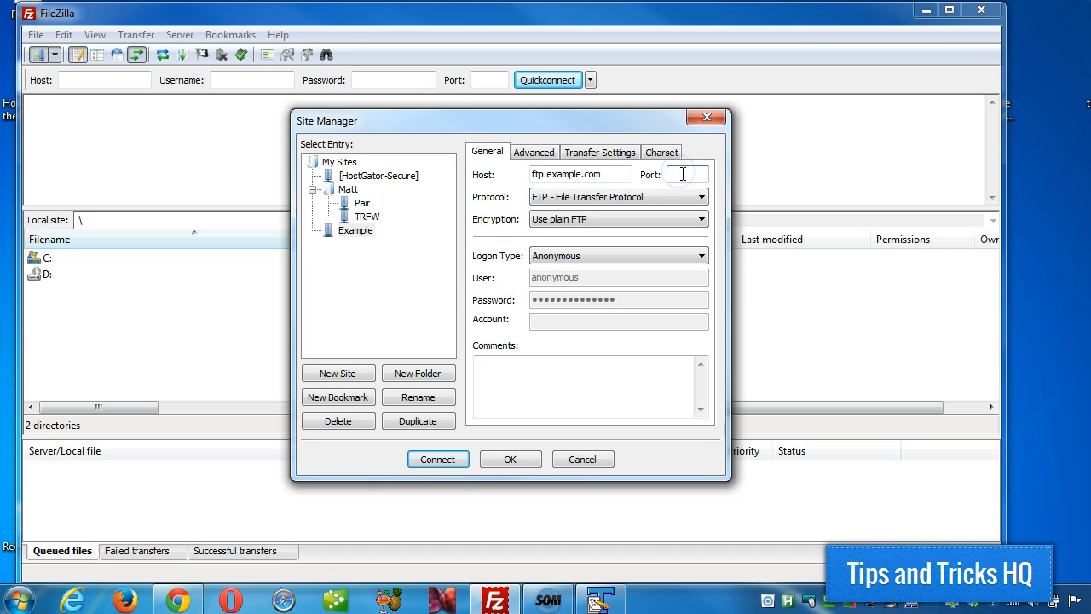
pyautogui.click(701, 198)
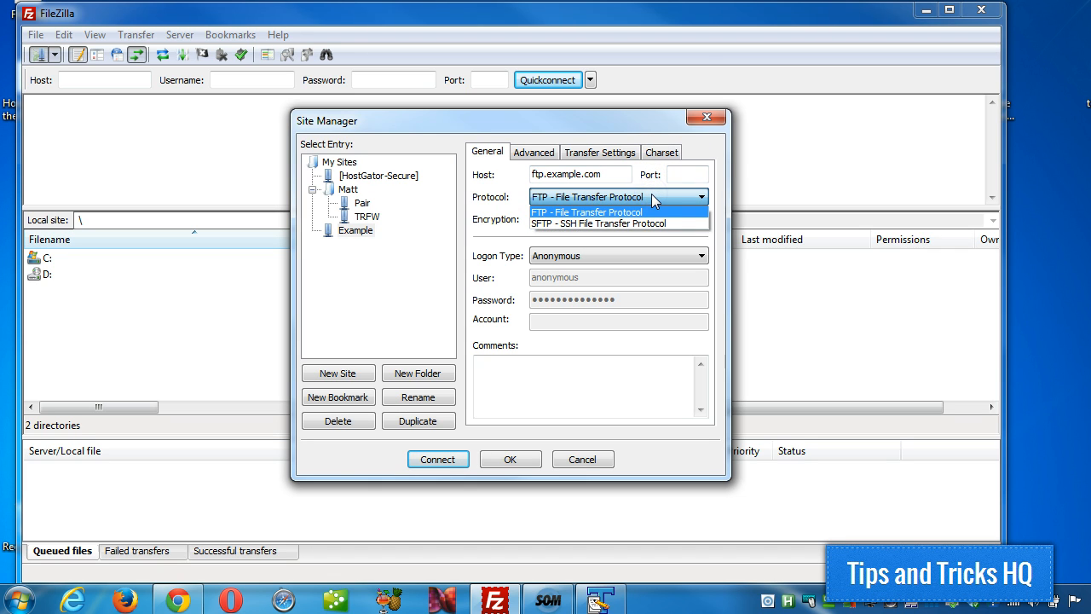
pyautogui.click(586, 211)
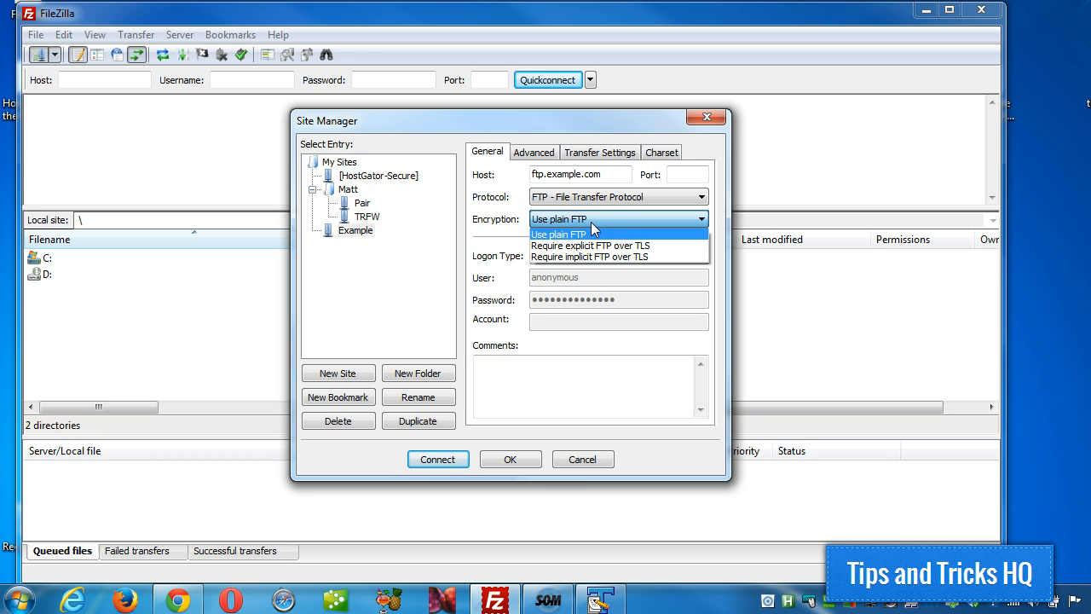
pyautogui.moveTo(590, 246)
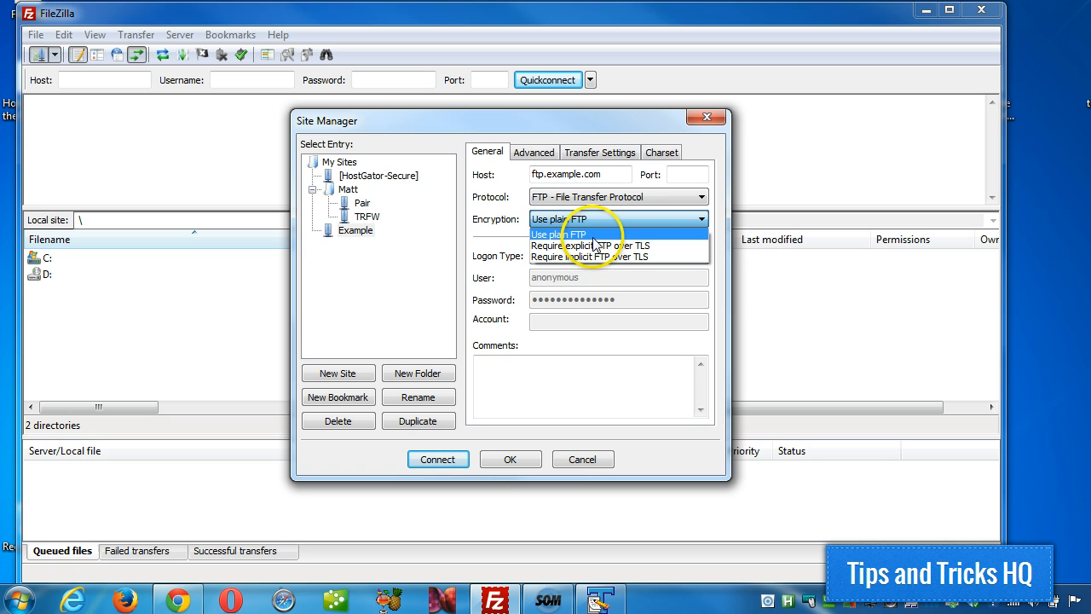
pyautogui.click(559, 234)
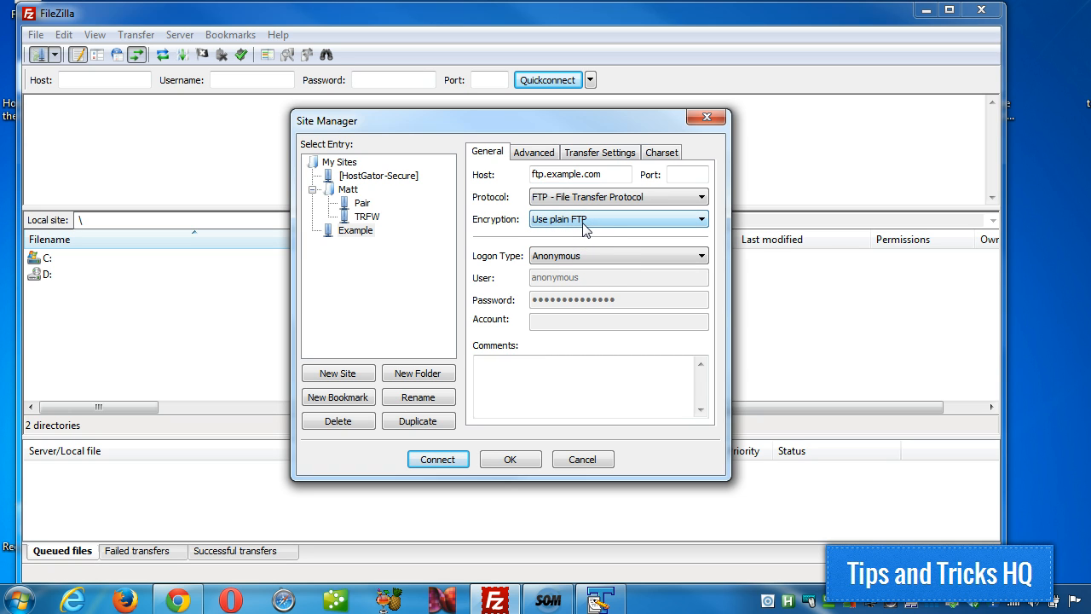
pyautogui.moveTo(639, 262)
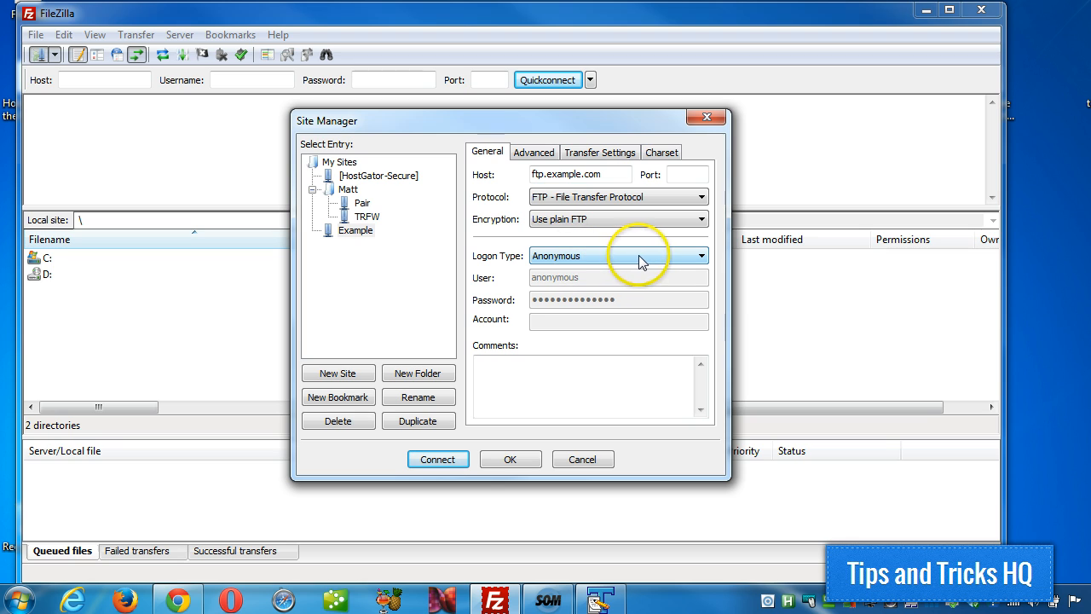
pyautogui.moveTo(656, 259)
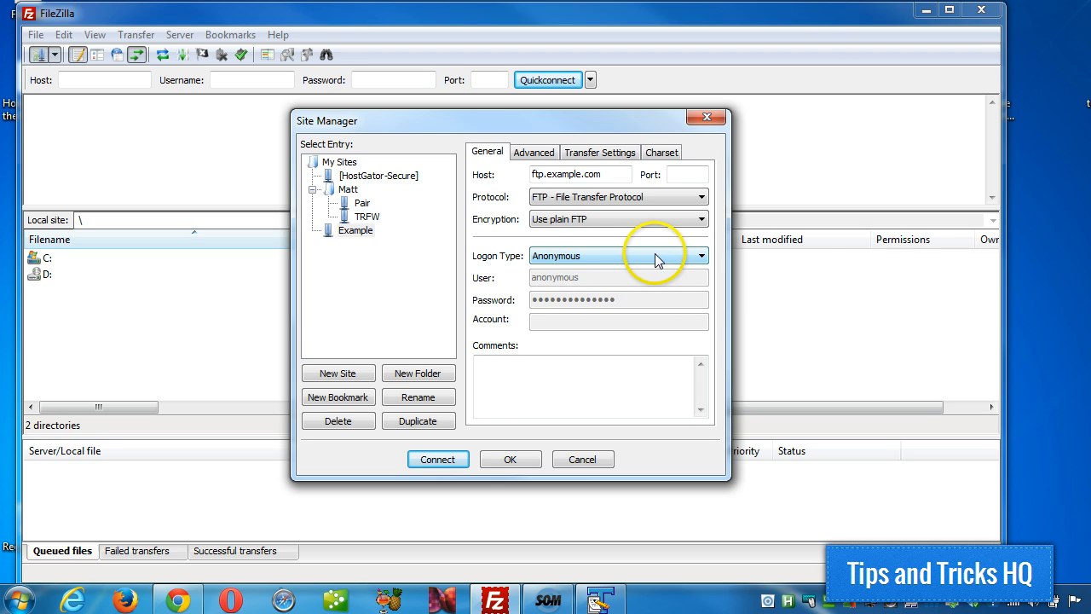
# Set the logon type to Normal, then pick the saved HostGator-Secure site.
pyautogui.click(700, 255)
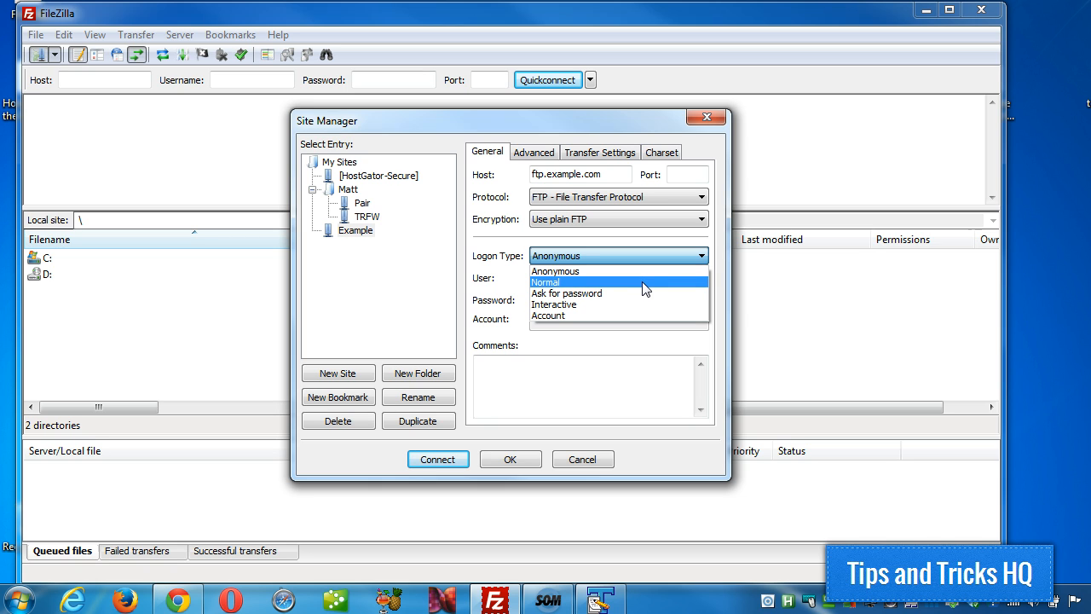
pyautogui.click(545, 283)
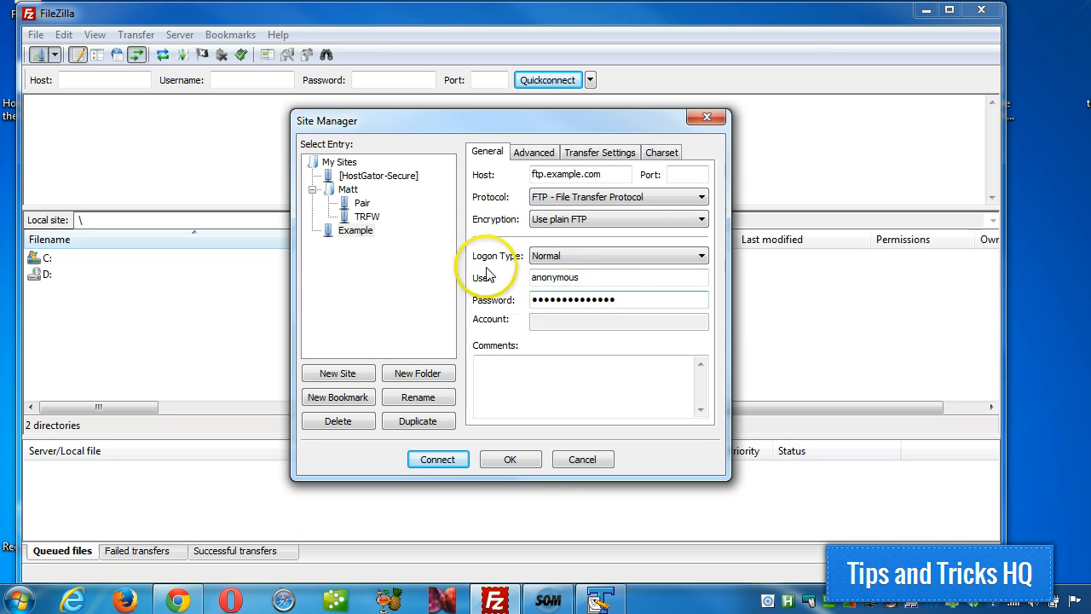
pyautogui.click(617, 256)
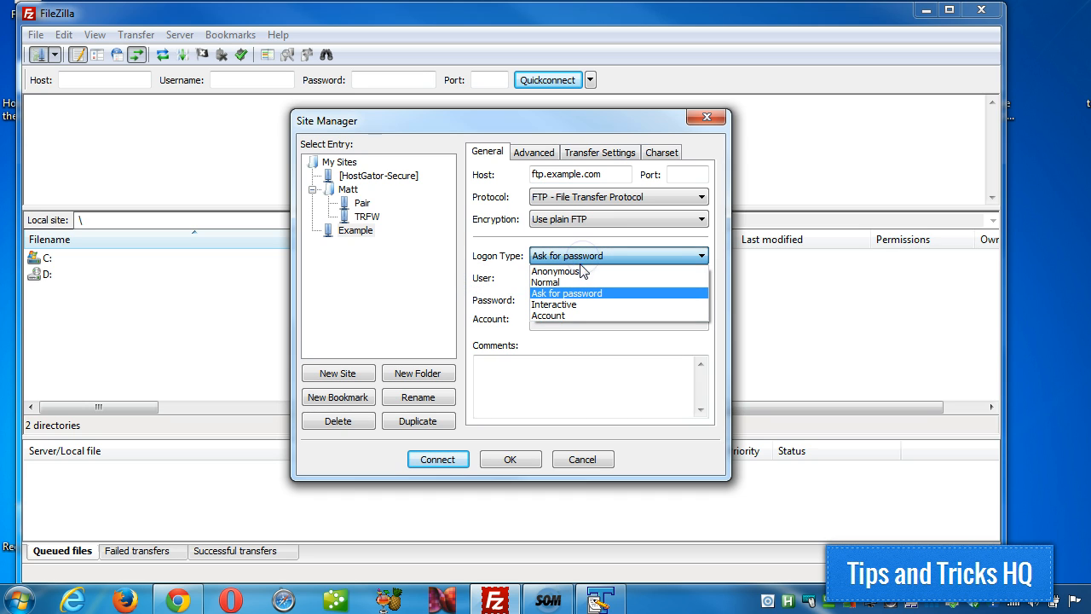
pyautogui.moveTo(573, 283)
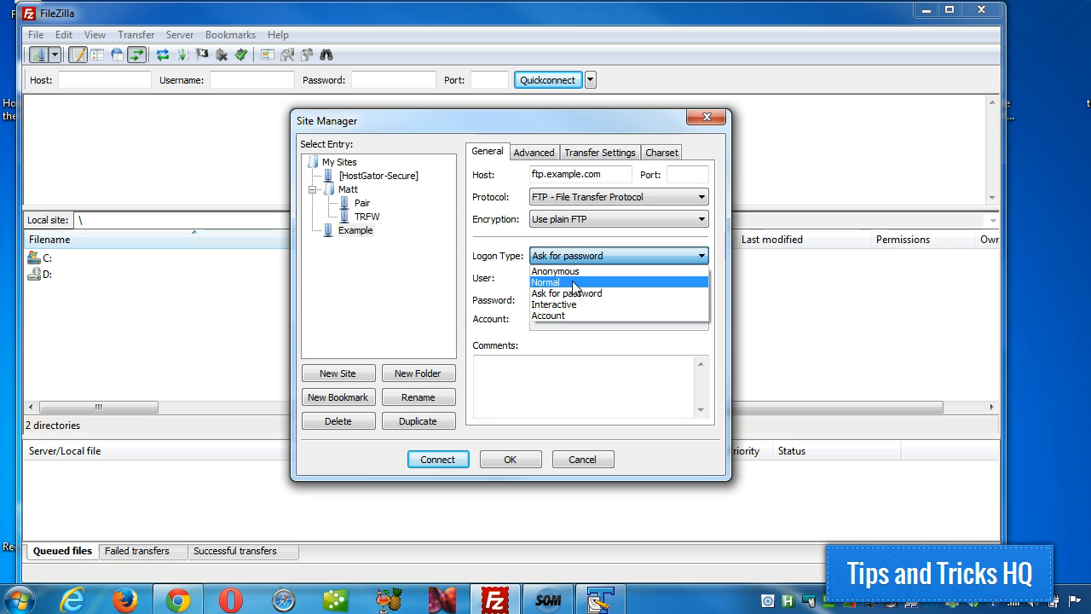
pyautogui.click(545, 283)
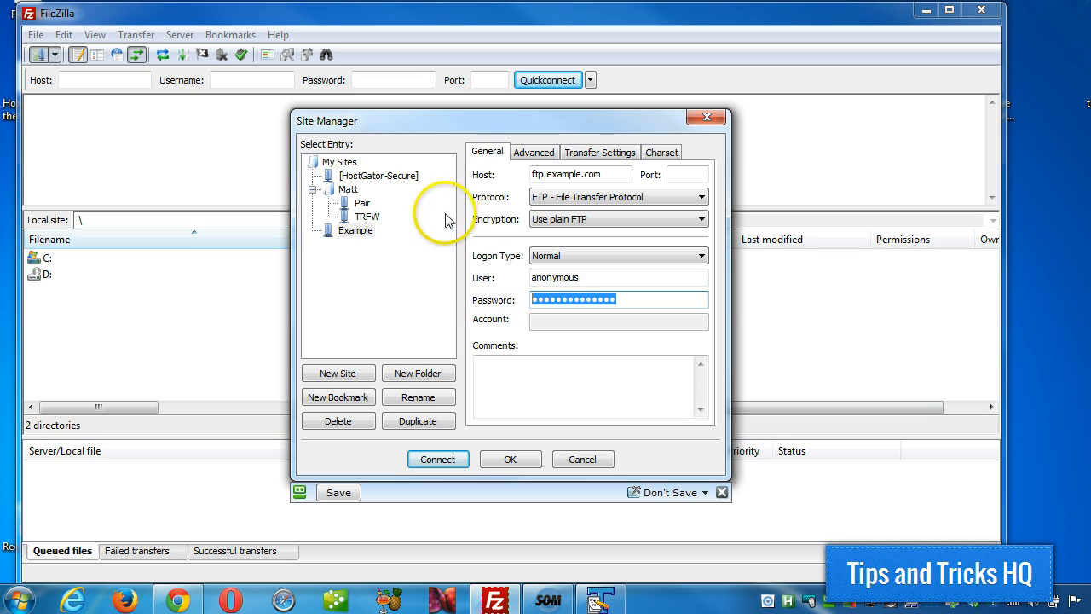
pyautogui.moveTo(395, 184)
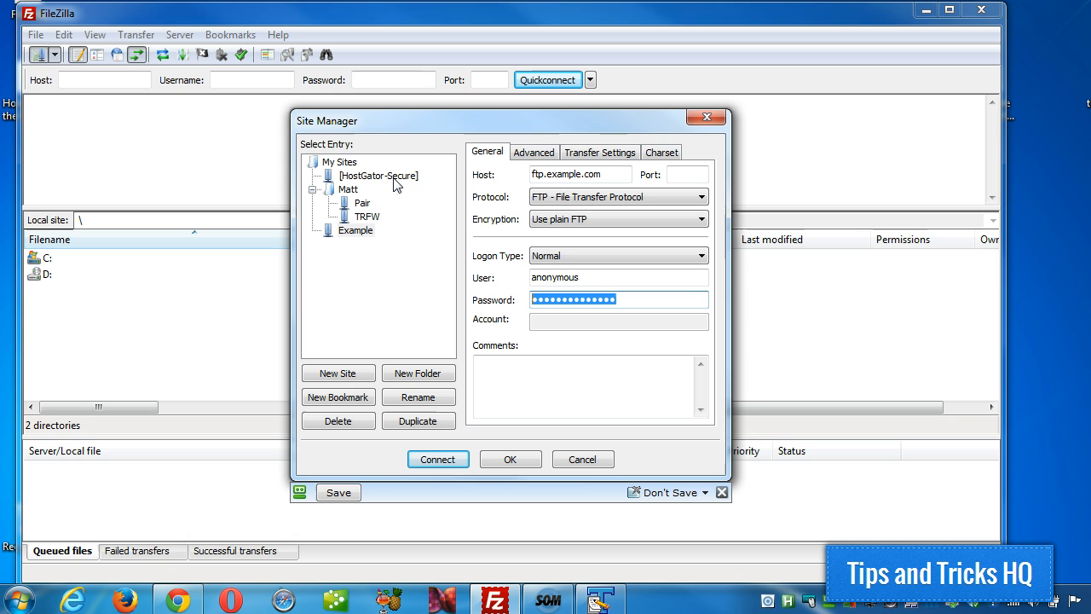
pyautogui.click(437, 459)
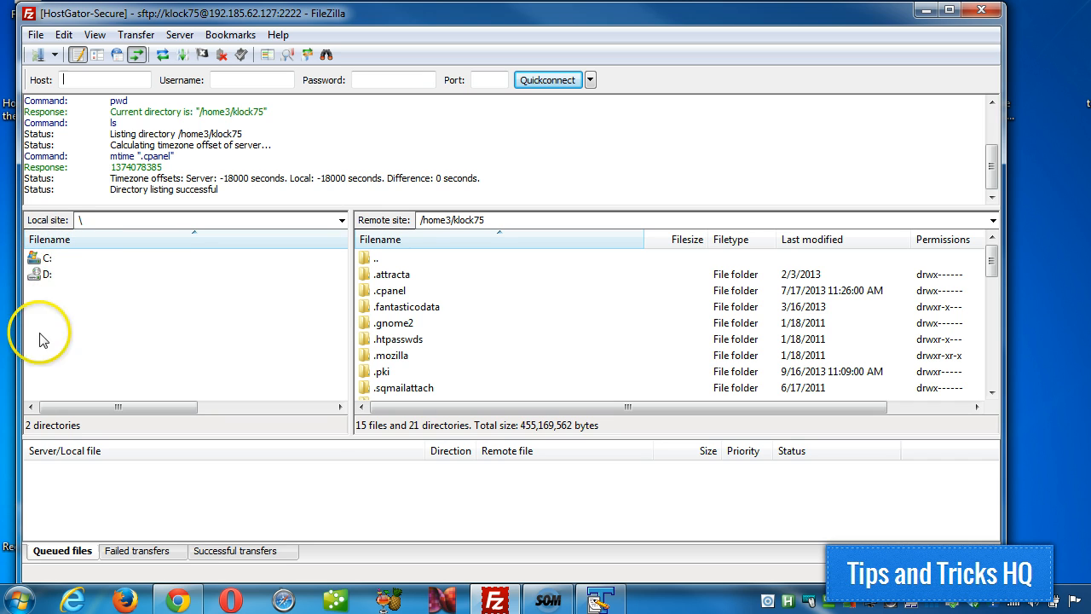
pyautogui.moveTo(174, 331)
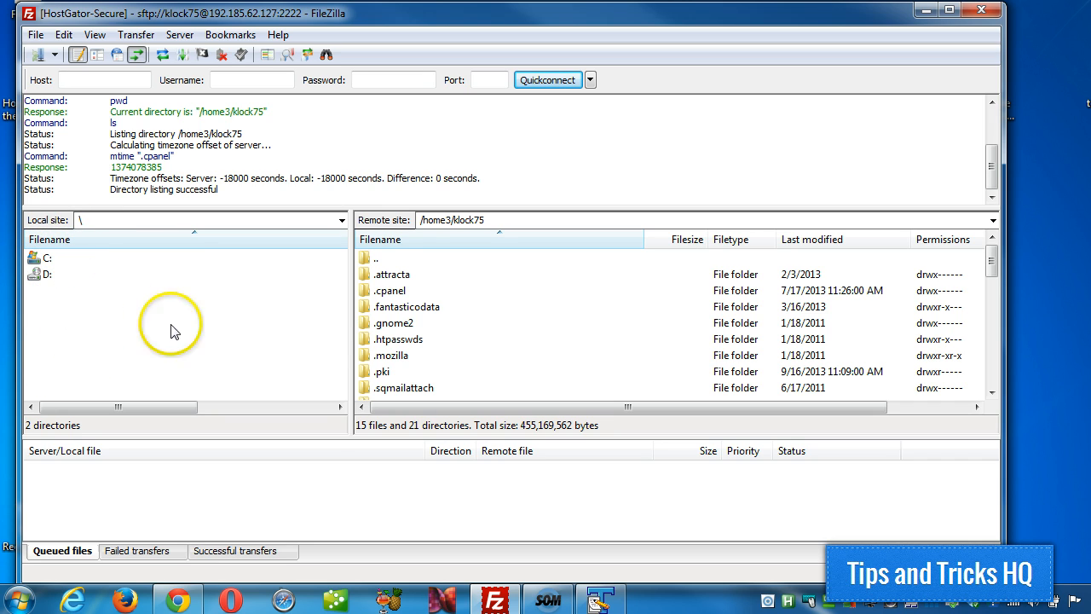
pyautogui.moveTo(383, 356)
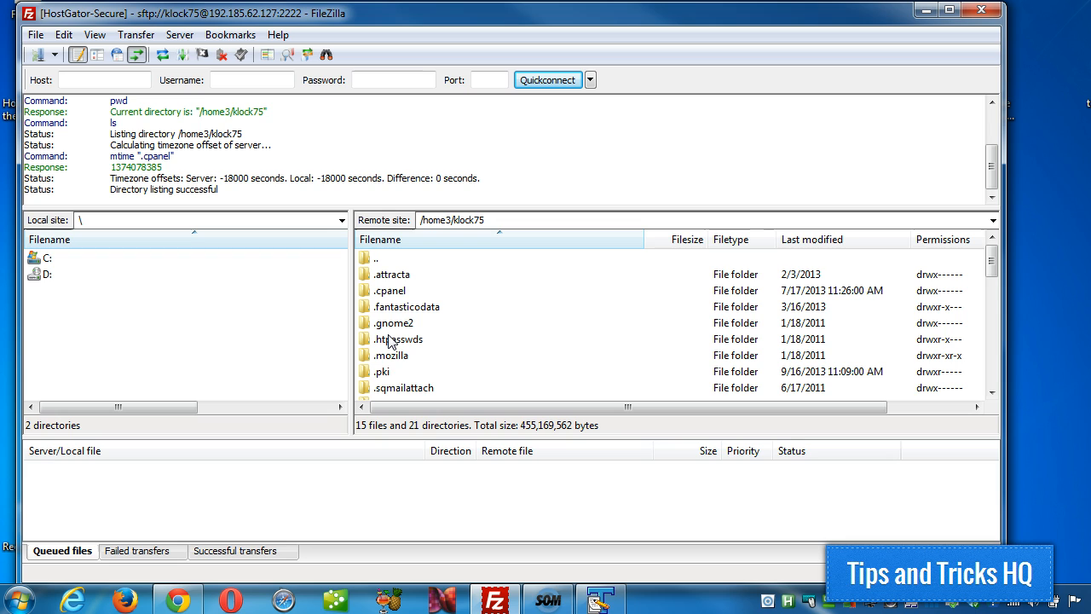
# Connect to HostGator-Secure and load its remote home directory listing.
pyautogui.click(106, 80)
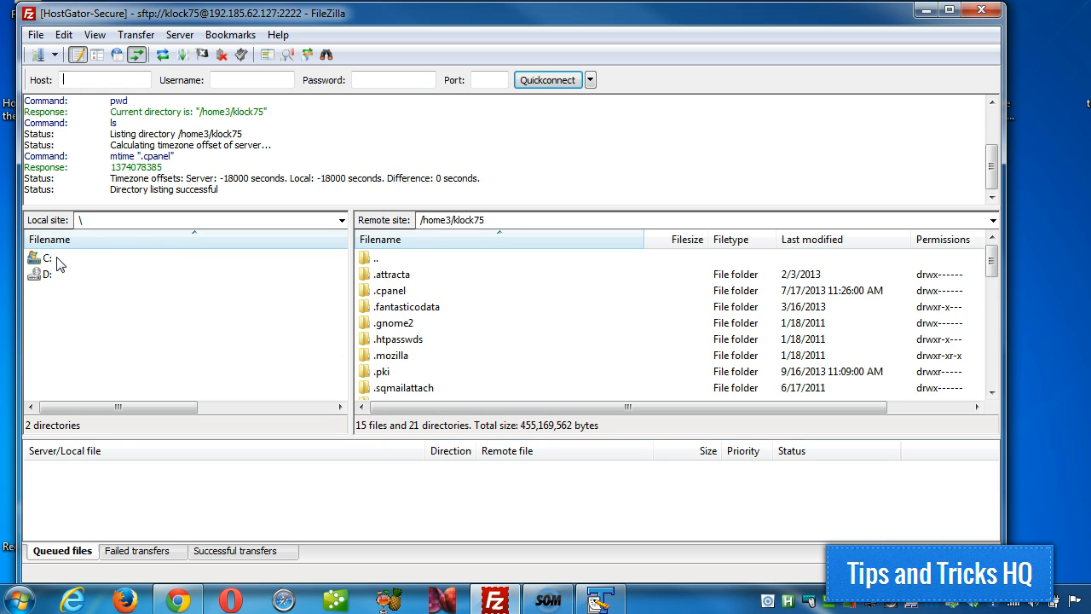
# Browse local files through C:, Users and the profile folder into Desktop.
pyautogui.click(46, 257)
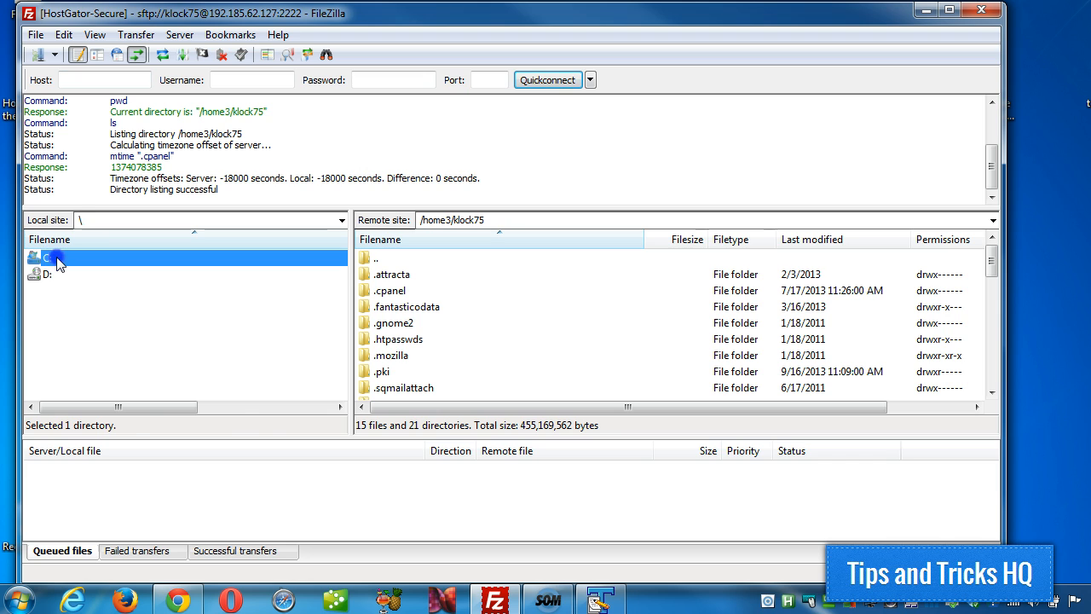
pyautogui.doubleClick(59, 257)
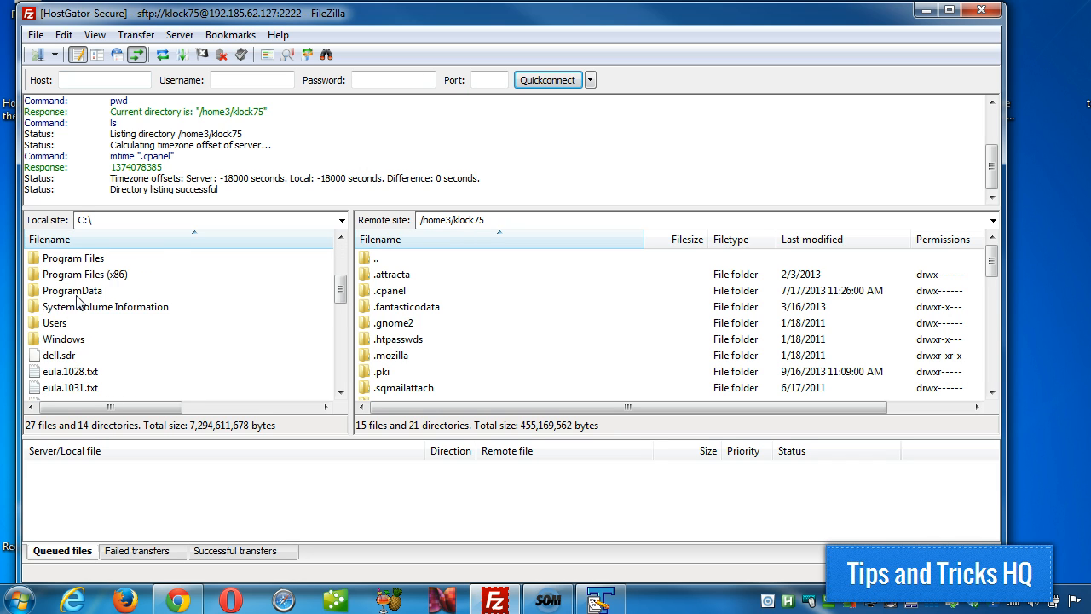
pyautogui.doubleClick(57, 323)
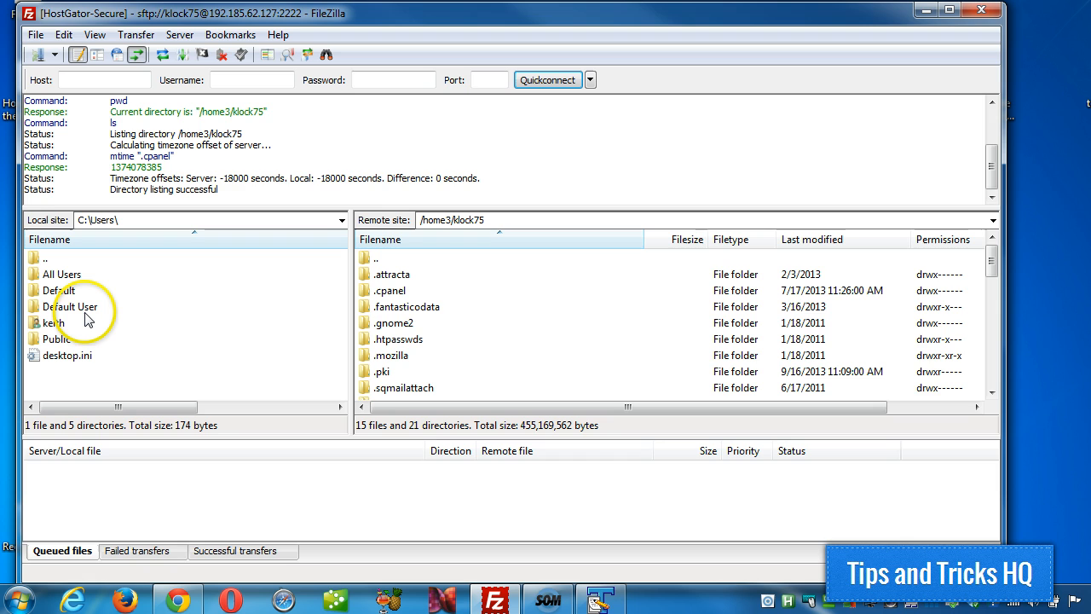
pyautogui.doubleClick(56, 323)
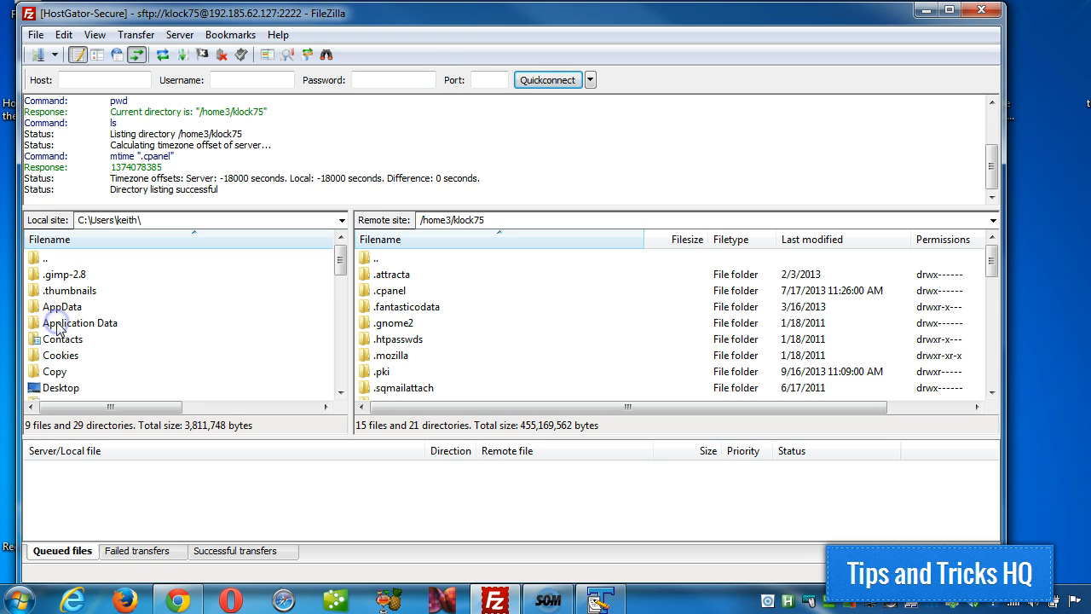
pyautogui.click(61, 389)
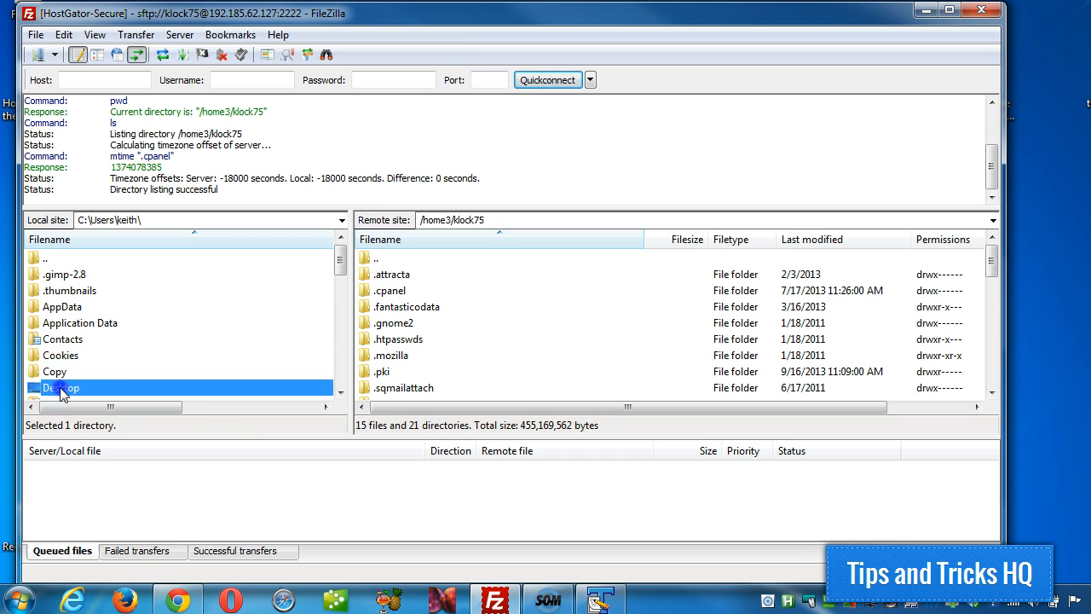
pyautogui.doubleClick(61, 389)
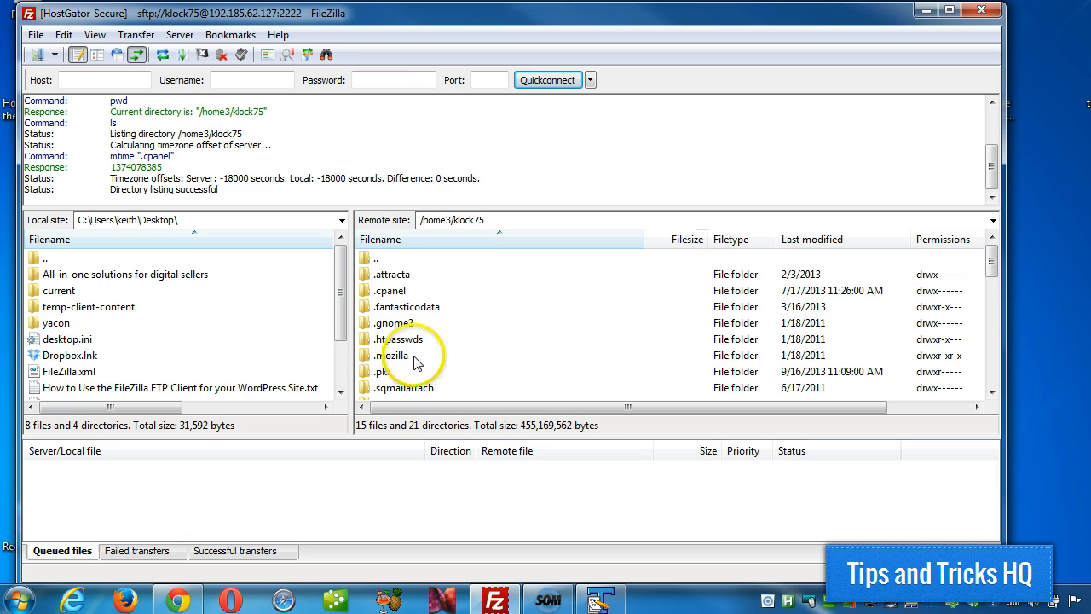
pyautogui.moveTo(515, 338)
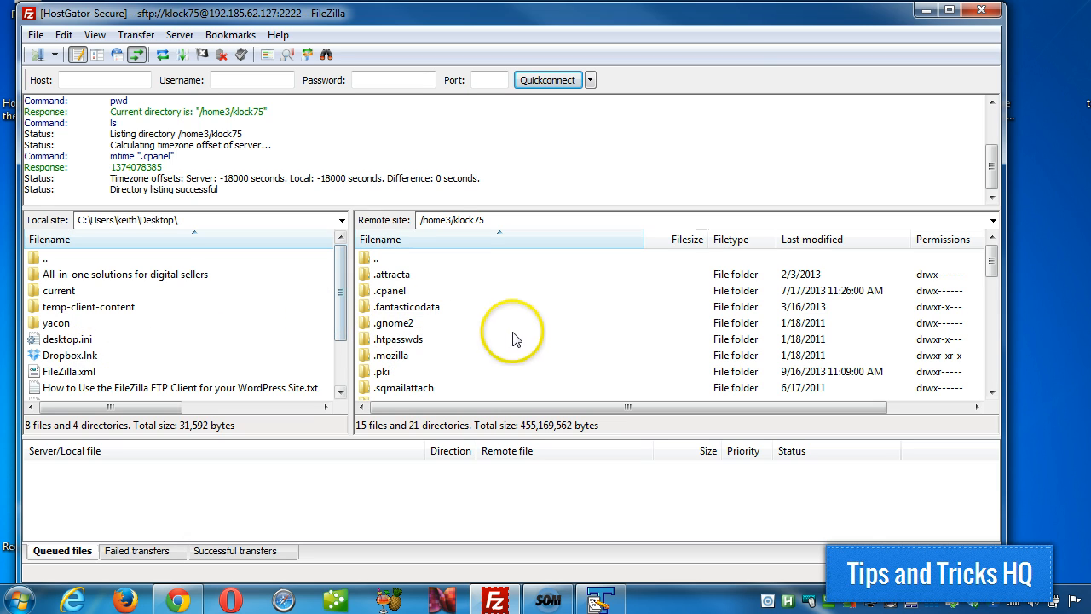
pyautogui.moveTo(617, 330)
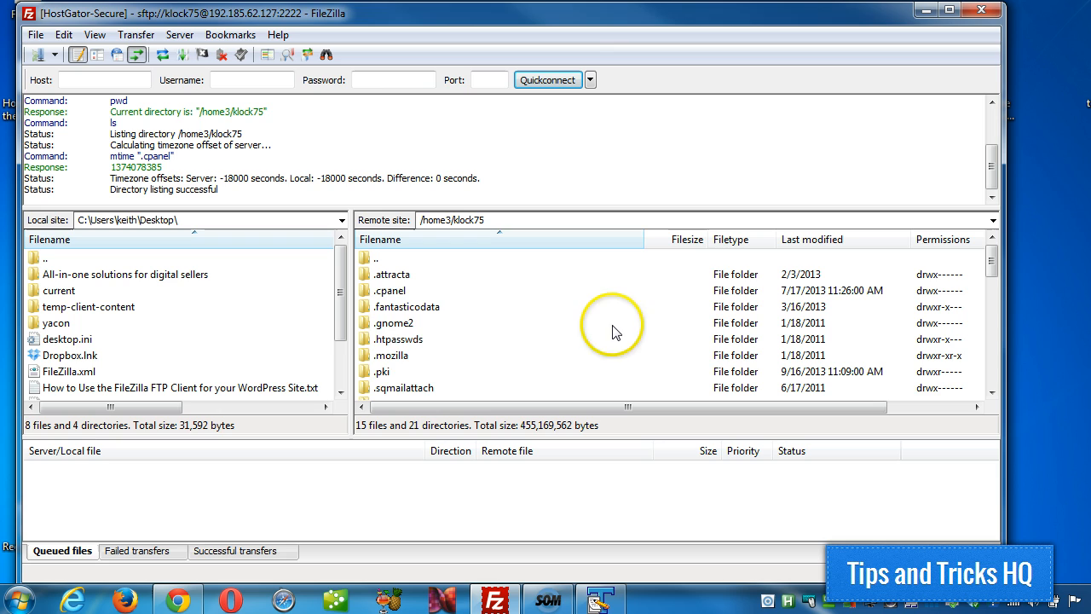
pyautogui.moveTo(75, 320)
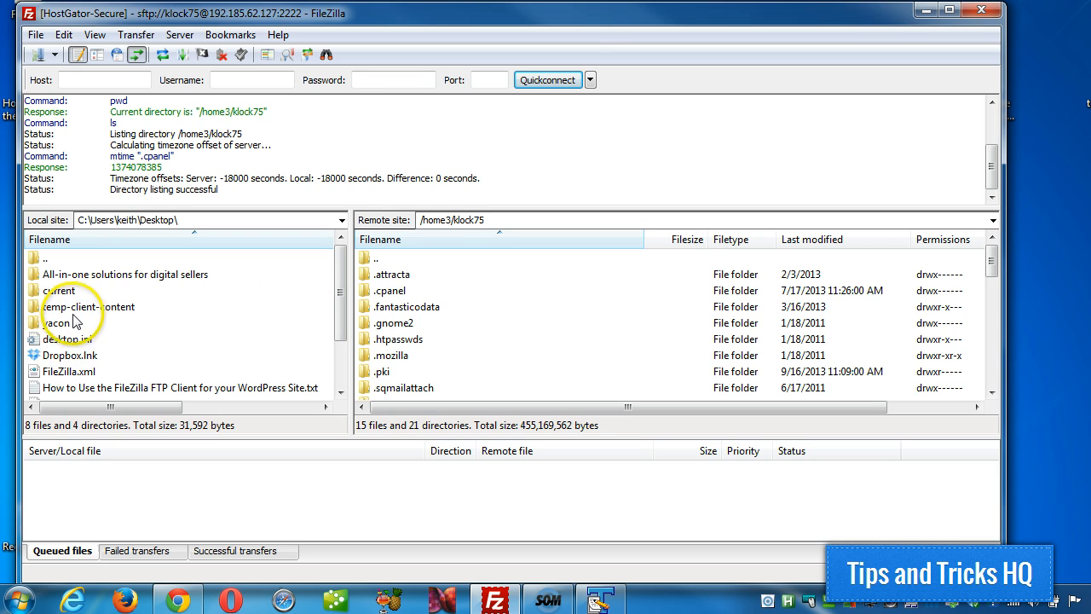
# Select the temp-client-content folder and bring up its context menu.
pyautogui.click(88, 307)
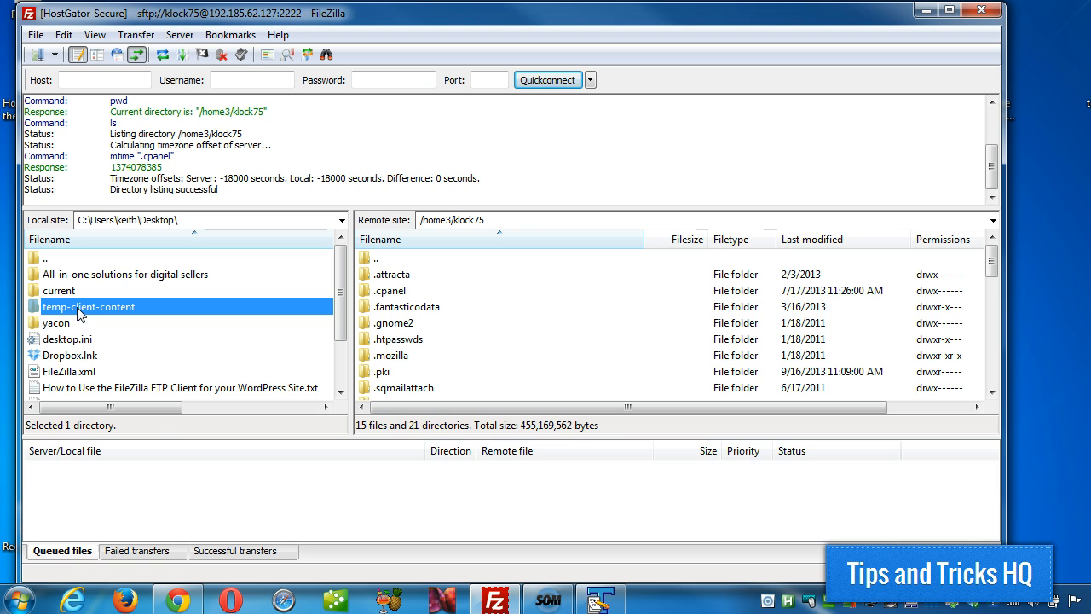
pyautogui.rightClick(89, 307)
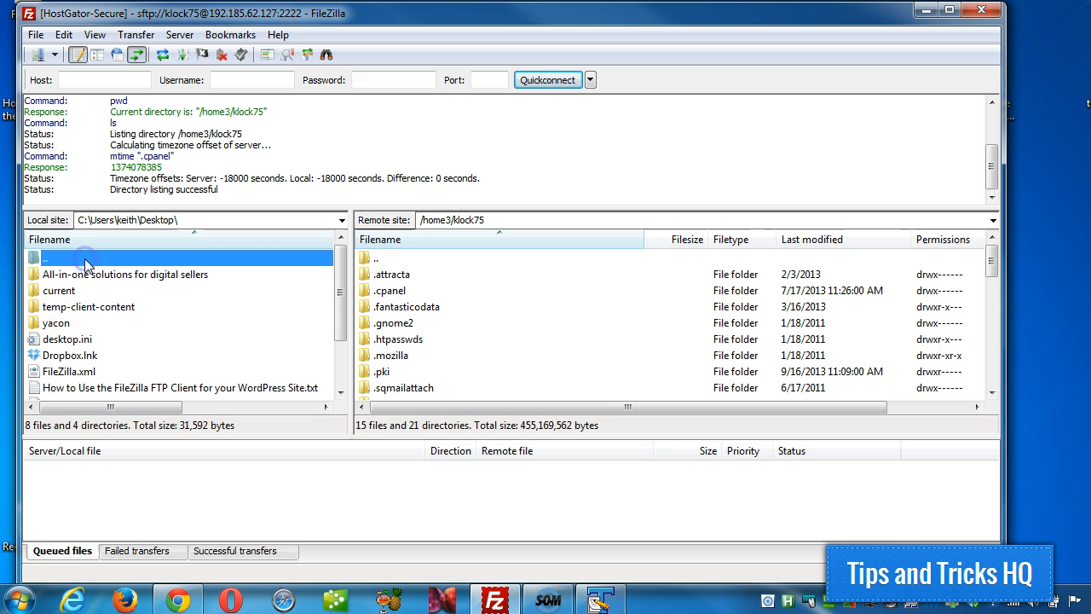
pyautogui.moveTo(79, 346)
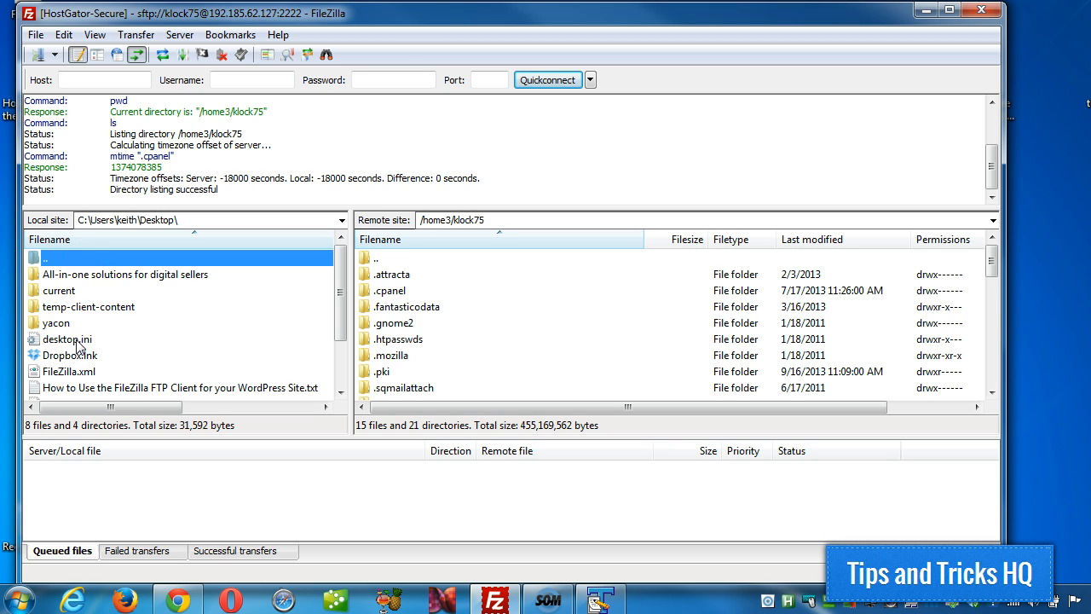
pyautogui.moveTo(530, 332)
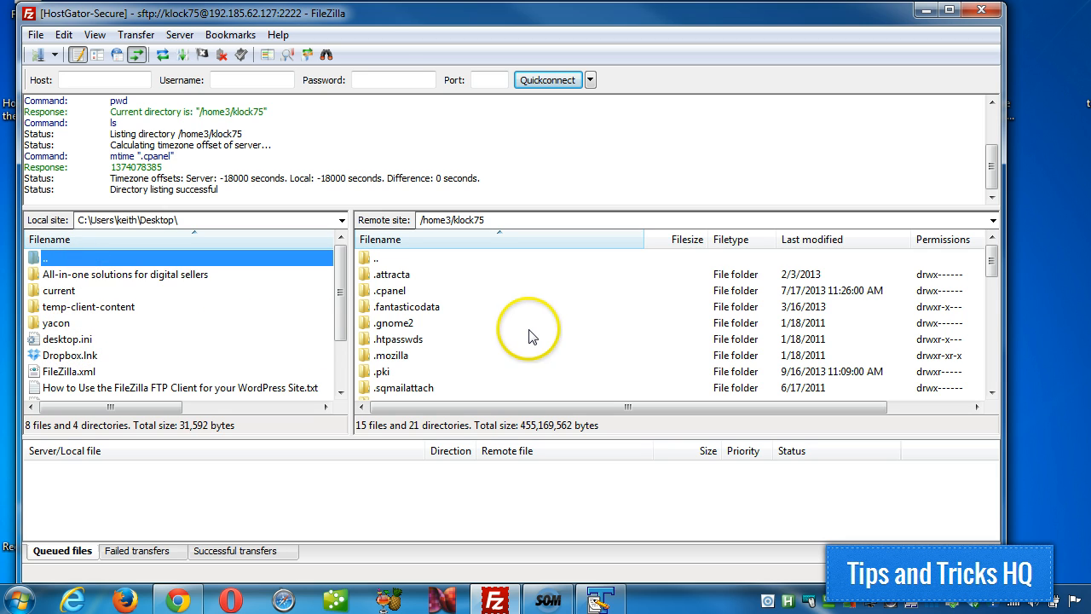
pyautogui.moveTo(211, 389)
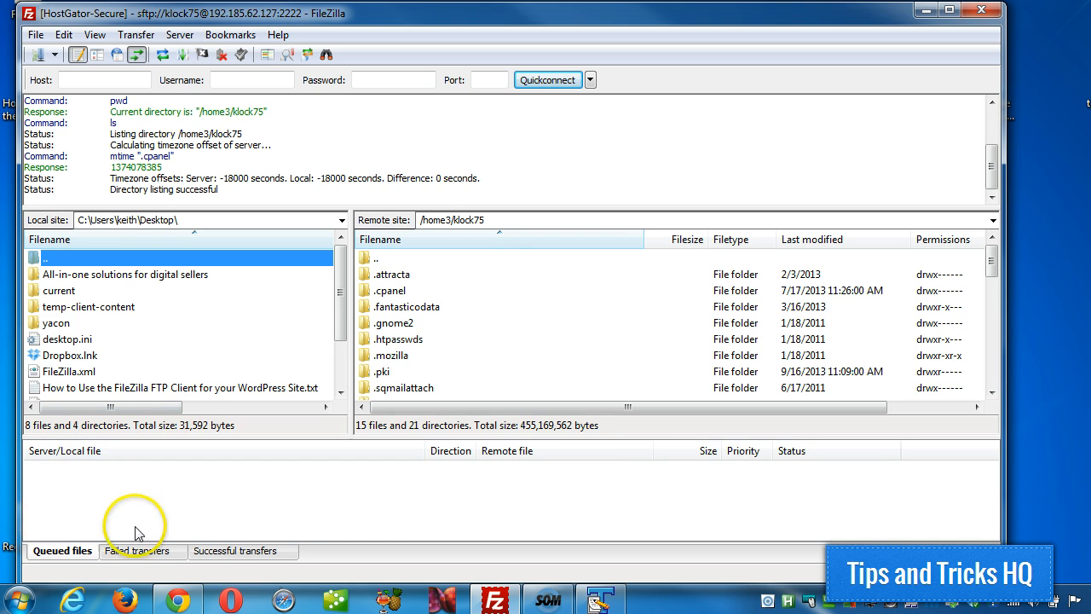
pyautogui.moveTo(137, 426)
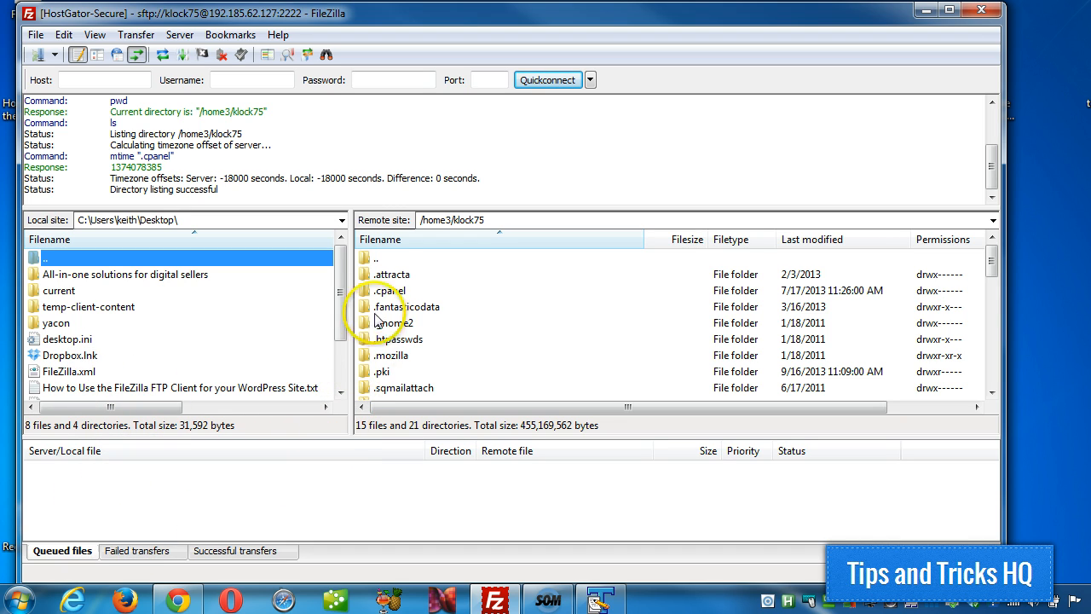
pyautogui.click(392, 273)
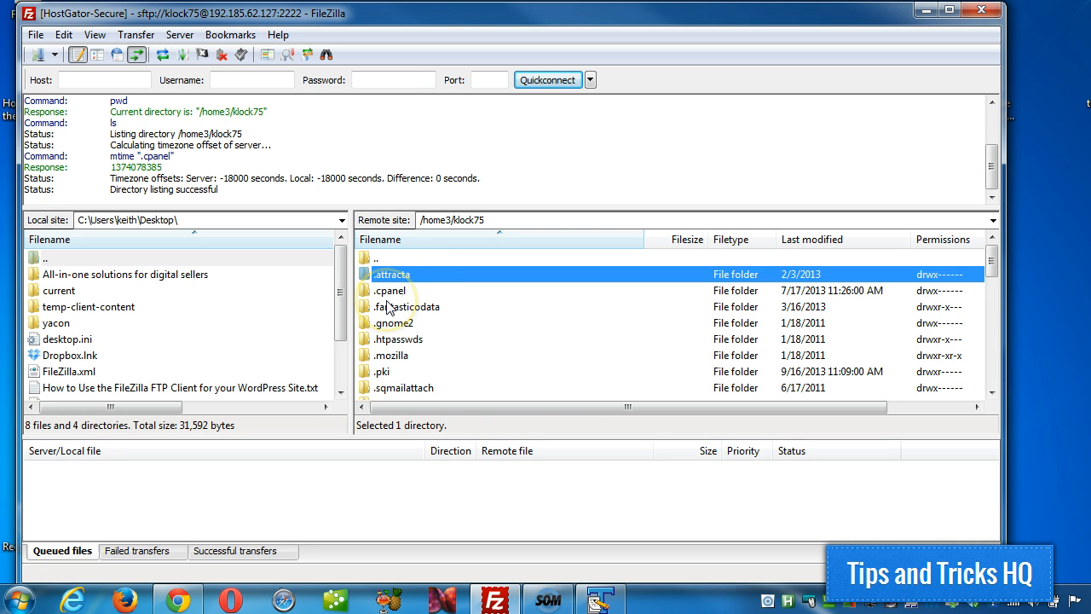
pyautogui.scroll(-3)
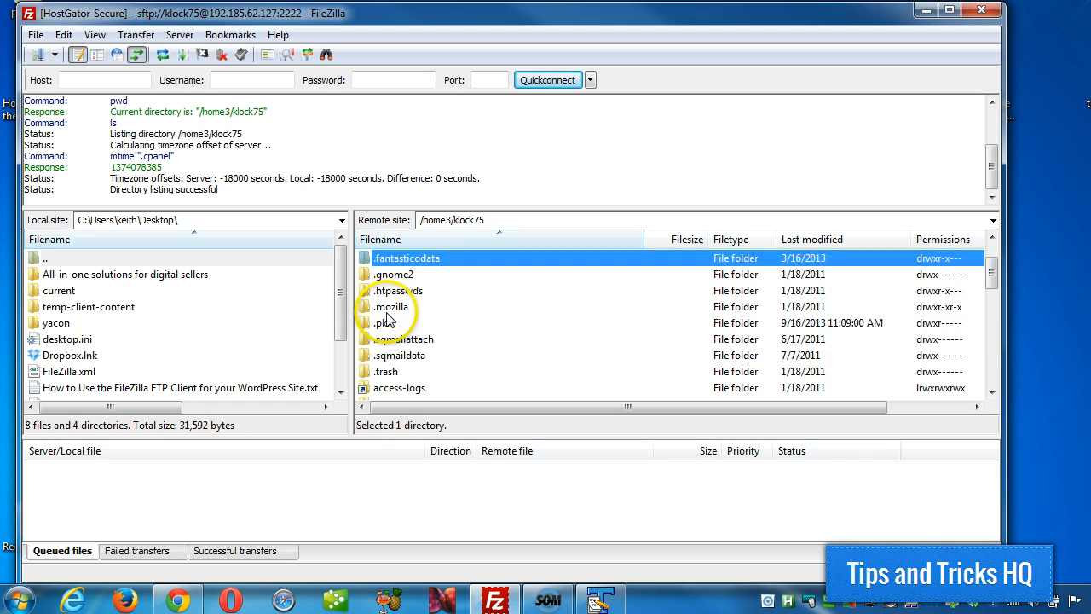
pyautogui.rightClick(407, 273)
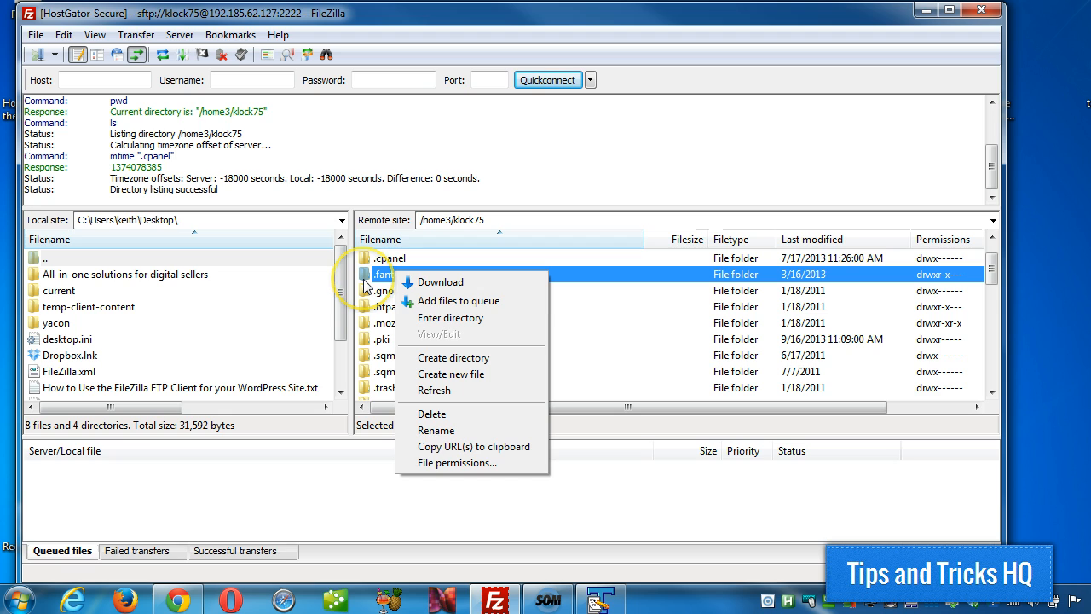
pyautogui.click(405, 272)
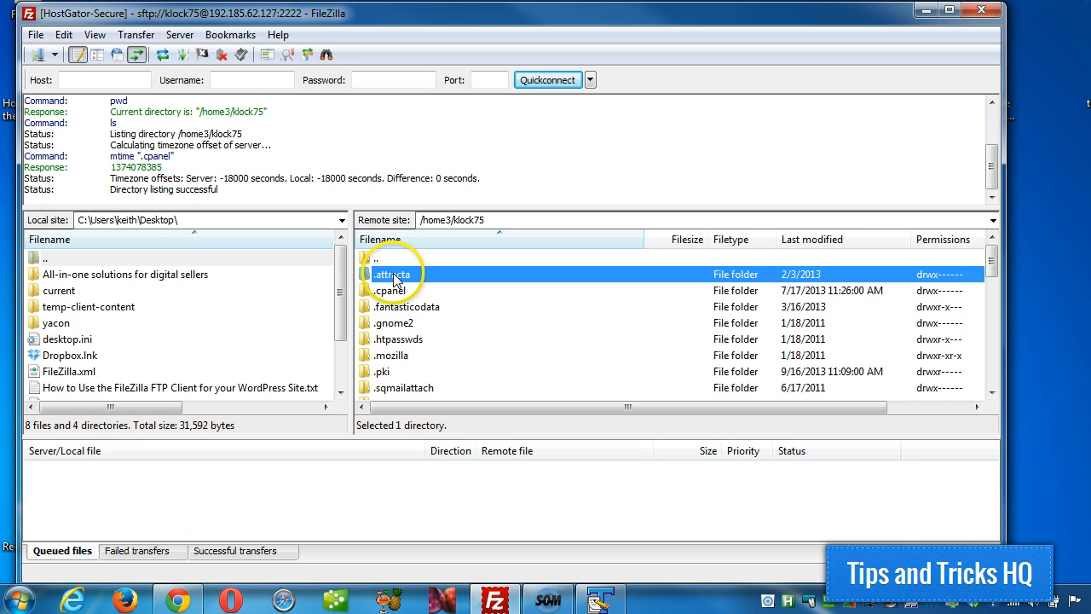
pyautogui.rightClick(392, 272)
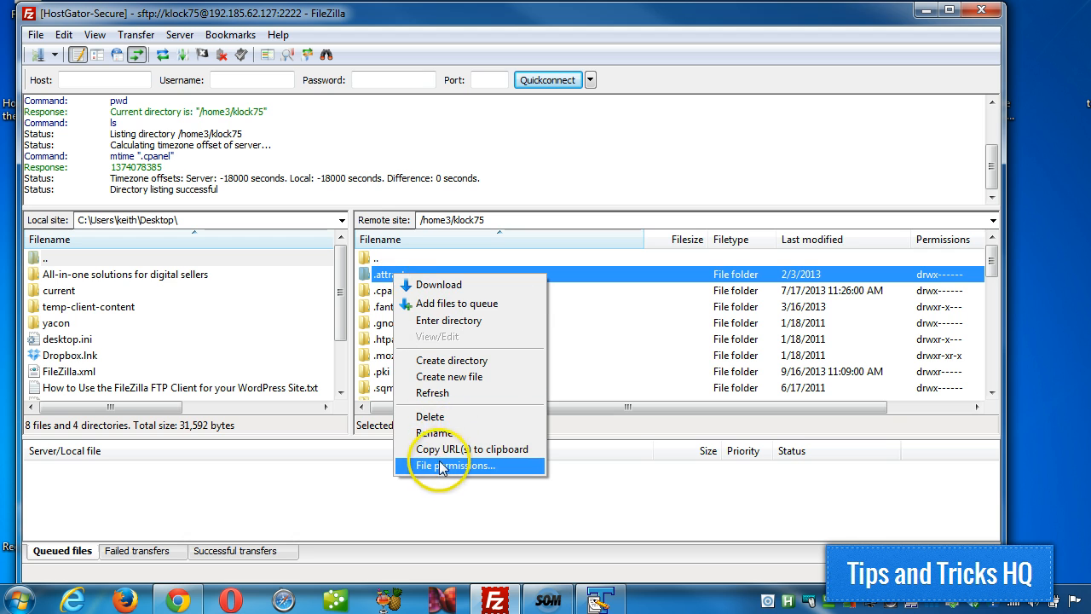
pyautogui.click(454, 464)
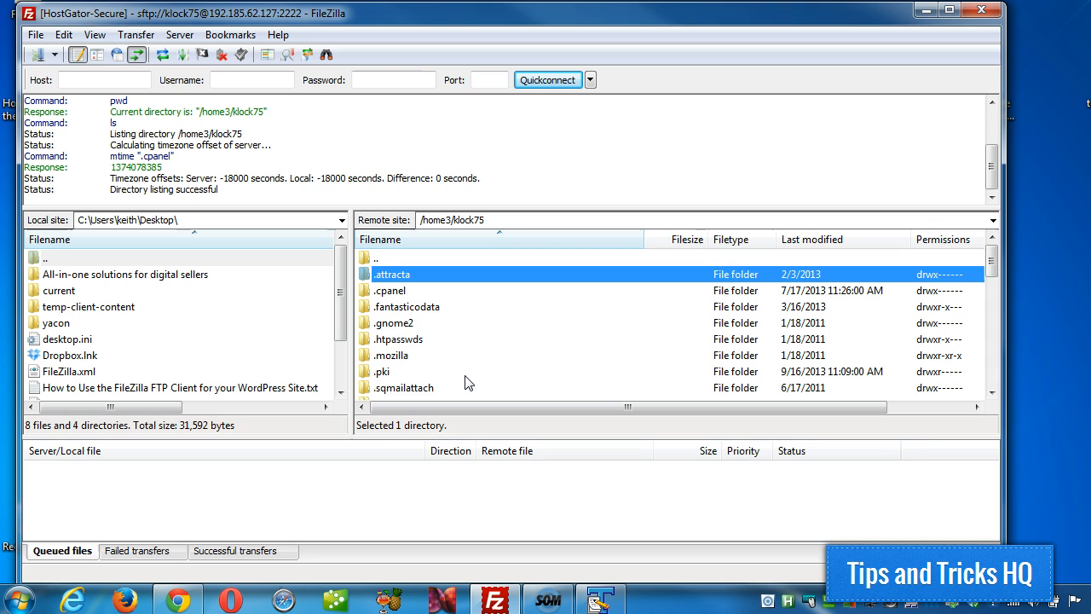
pyautogui.moveTo(419, 11)
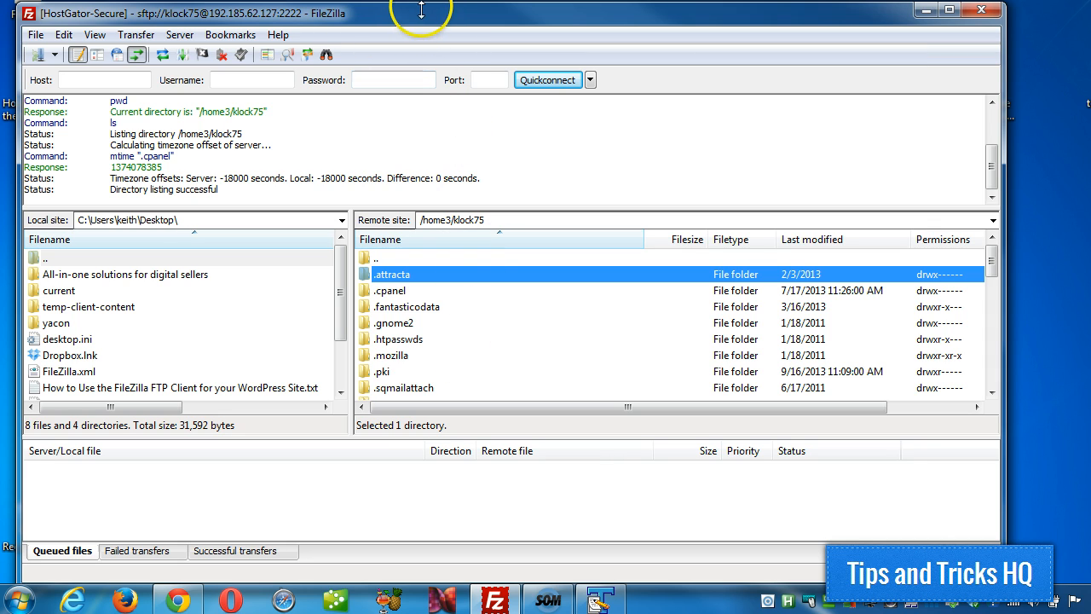